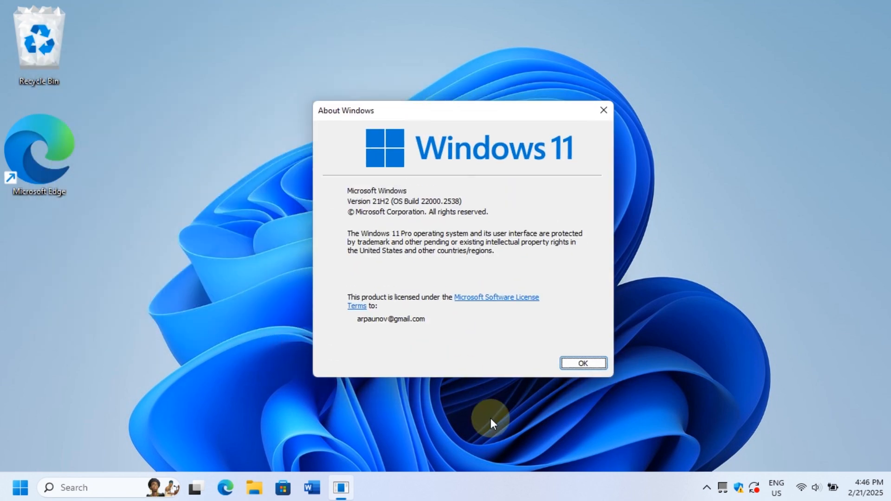
mouse_move(294, 211)
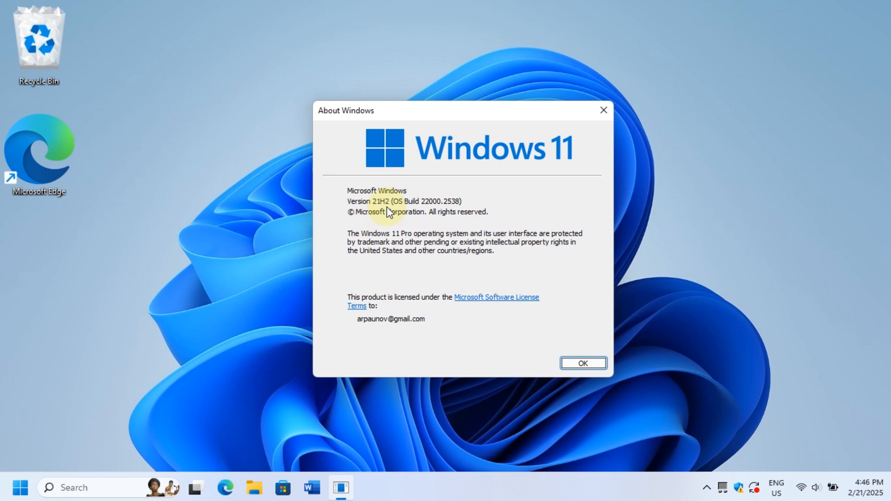
- Dismiss the About Windows box reporting version 21H2 build 22000.2538
left_click(582, 363)
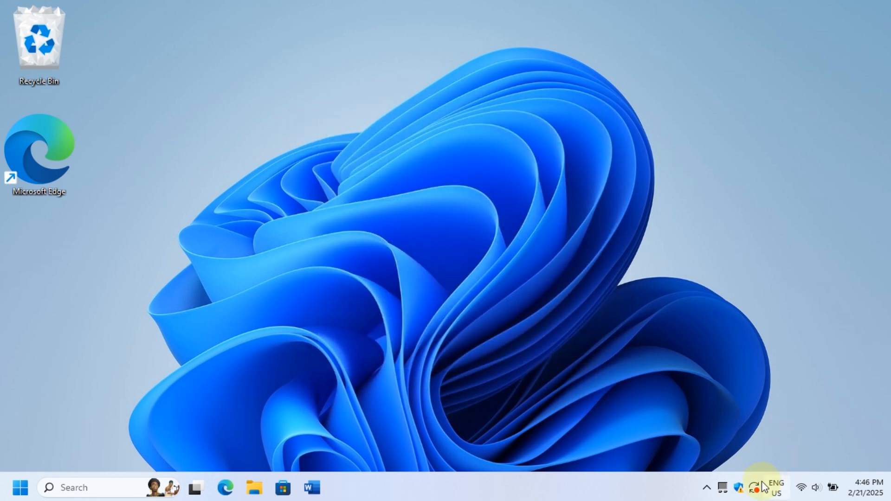
mouse_move(755, 487)
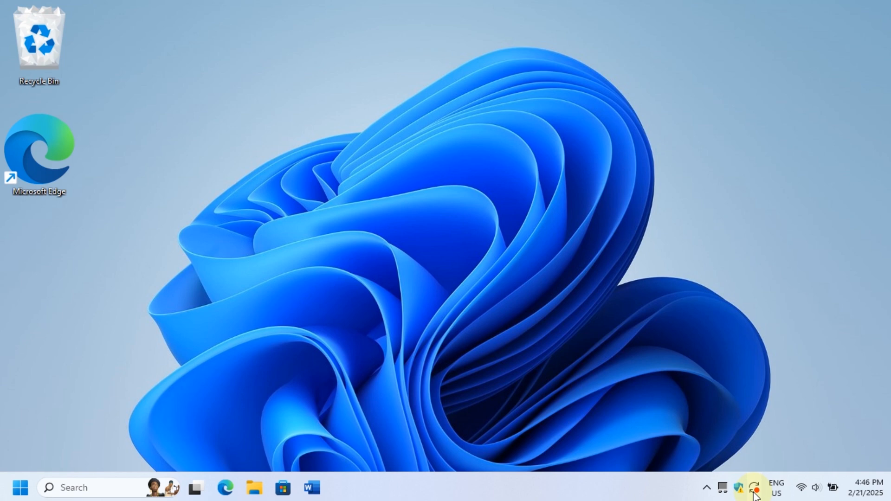
left_click(754, 487)
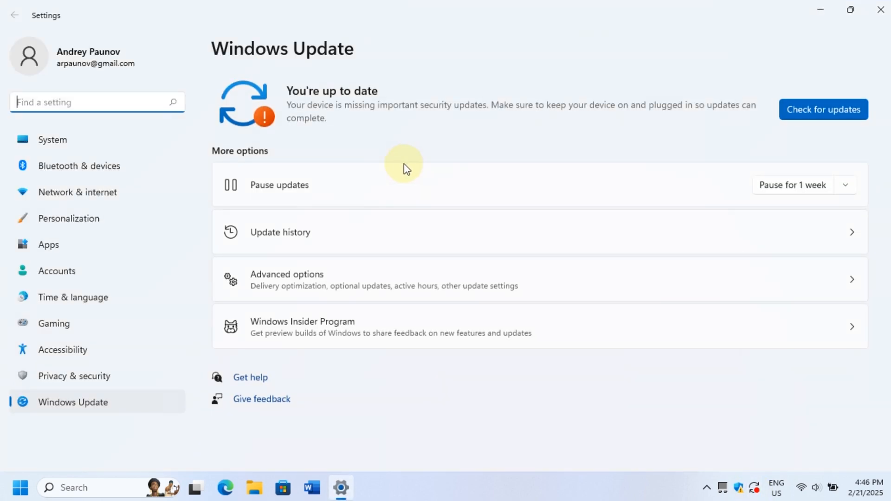
mouse_move(394, 130)
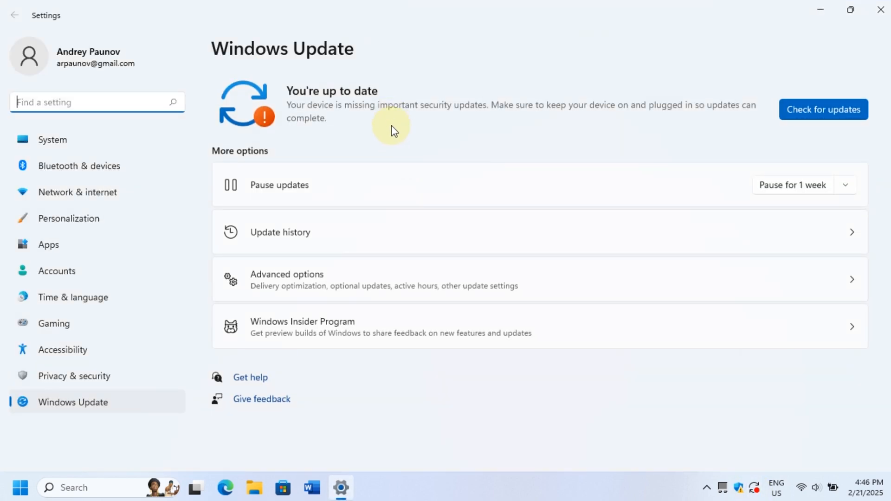
mouse_move(289, 97)
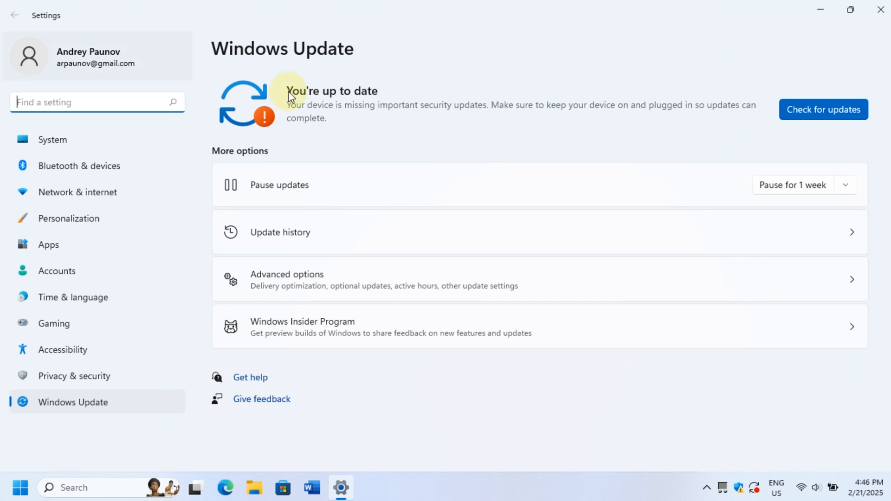
mouse_move(375, 142)
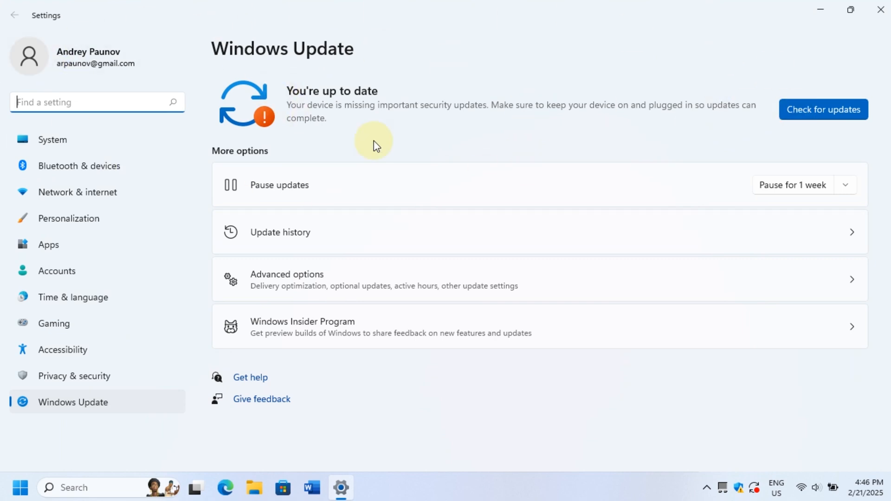
mouse_move(417, 152)
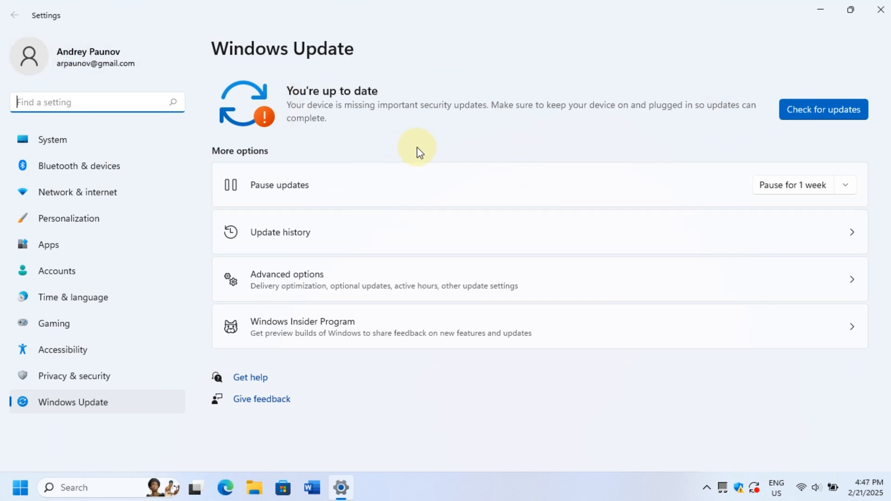
left_click(280, 232)
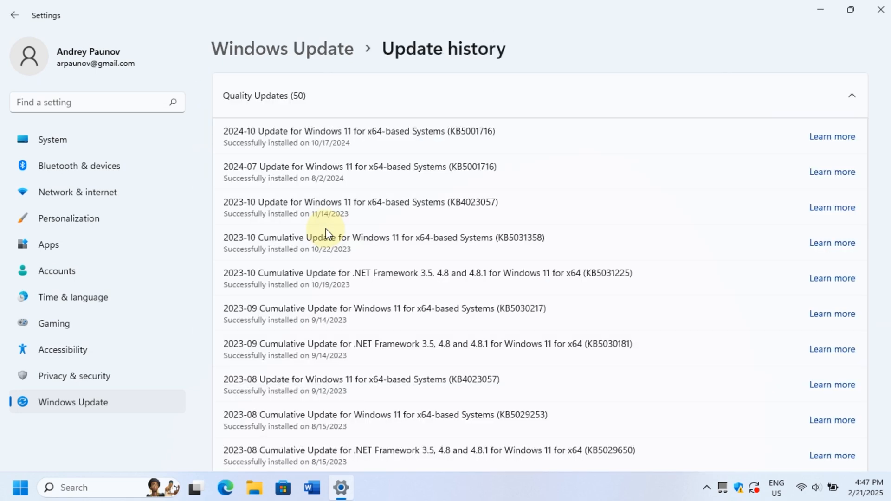
mouse_move(235, 136)
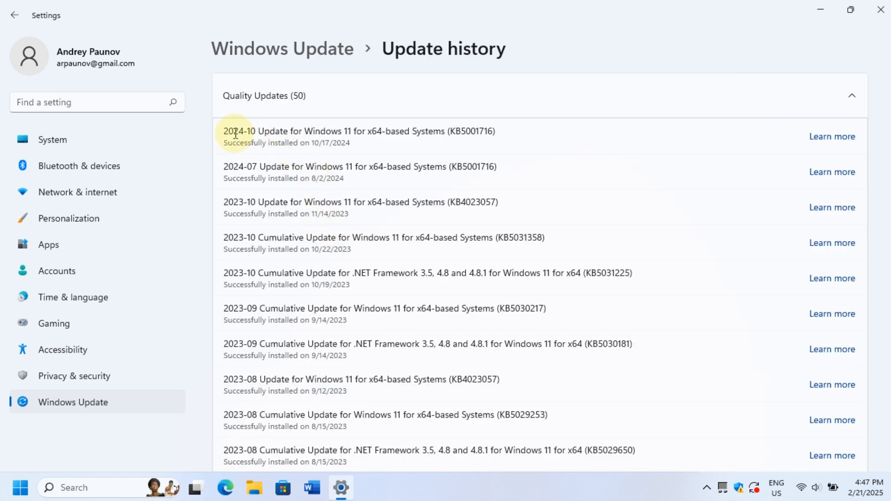
double_click(236, 130)
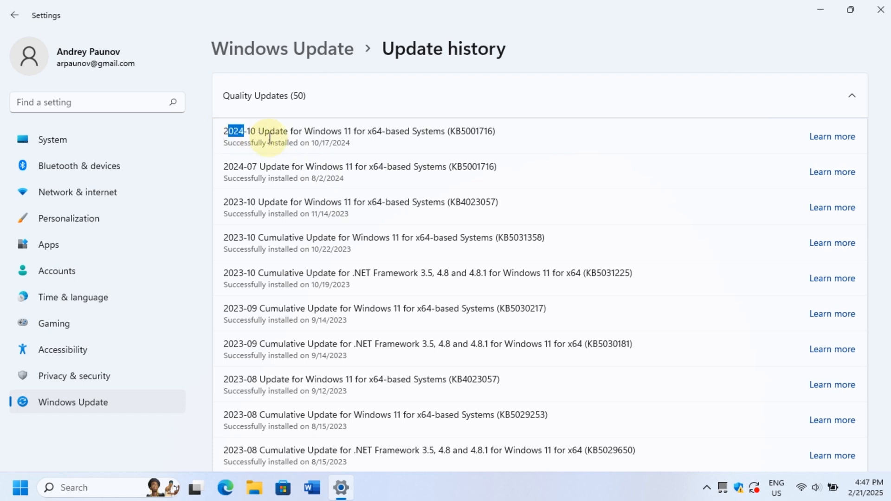
triple_click(359, 131)
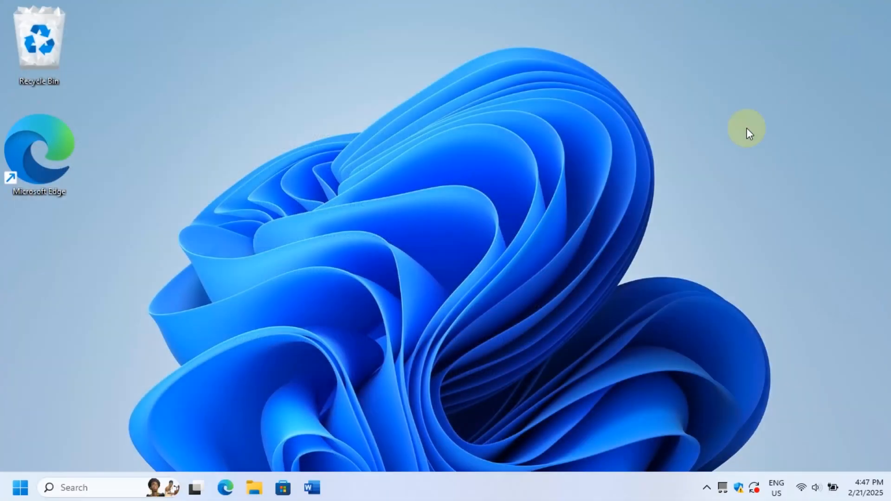
mouse_move(226, 488)
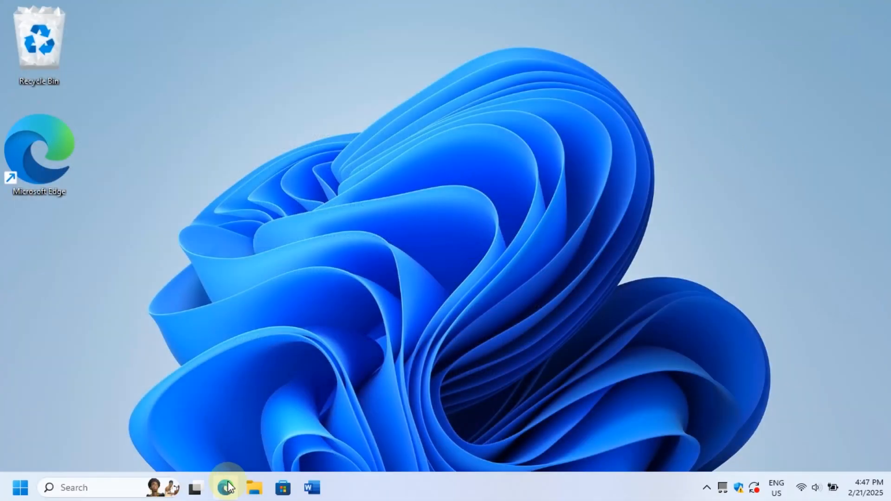
- Launch Edge and reach Settings > About, showing version 133.0.3065.69 up to date
left_click(226, 492)
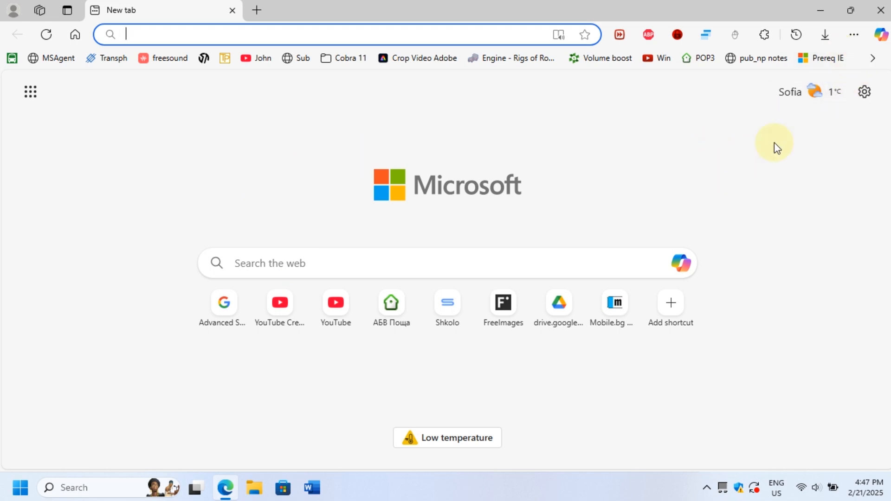
left_click(852, 34)
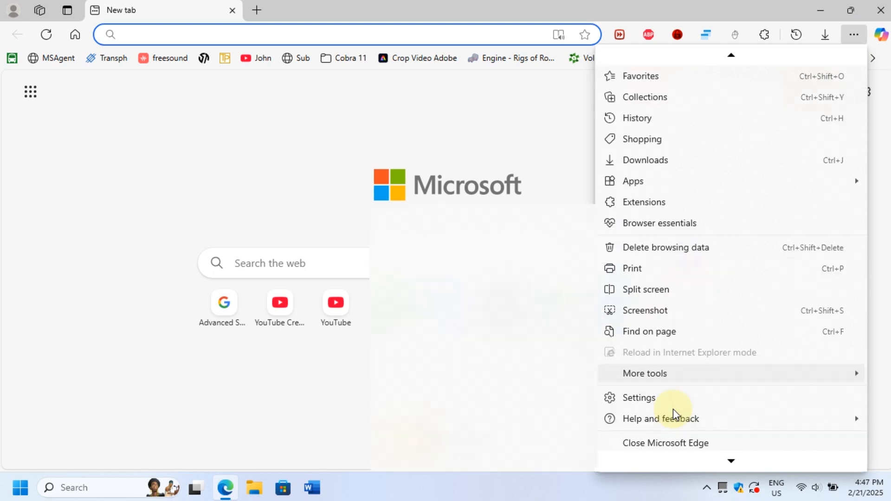
left_click(638, 398)
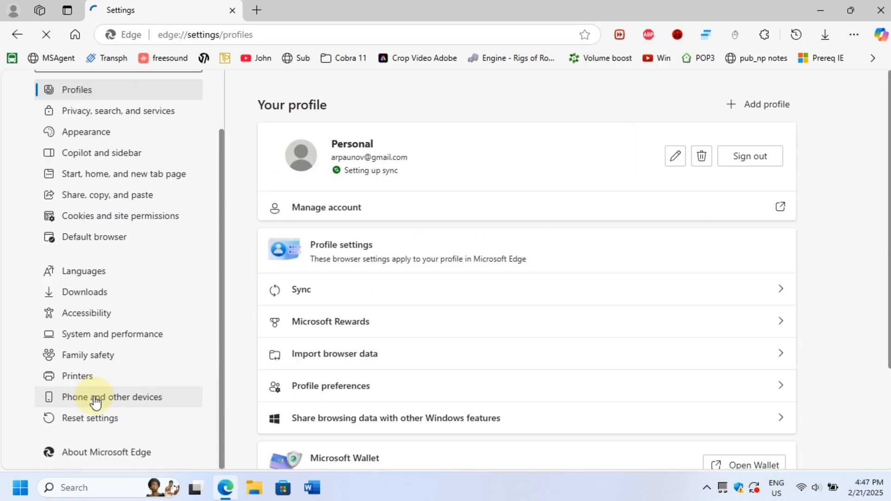
left_click(106, 452)
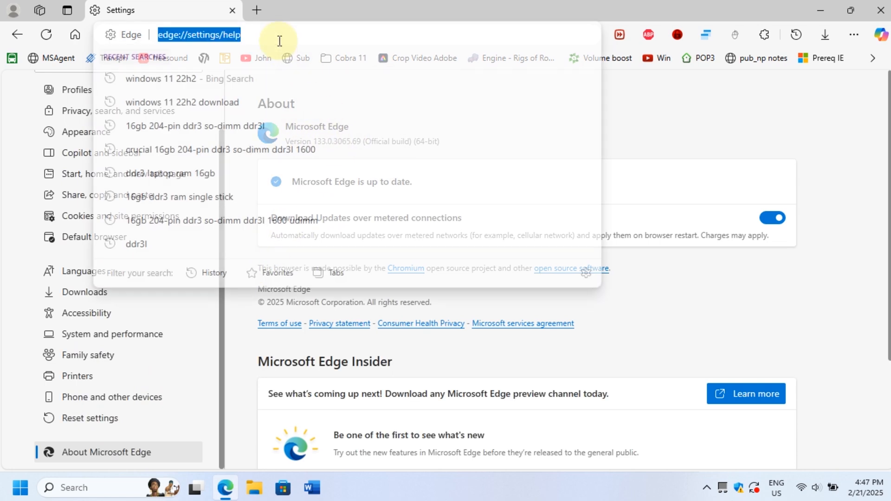
- Visit whatismybrowser.com to confirm Edge 133 on Windows 11 is current, then close Edge
type("whatismybrowser.c")
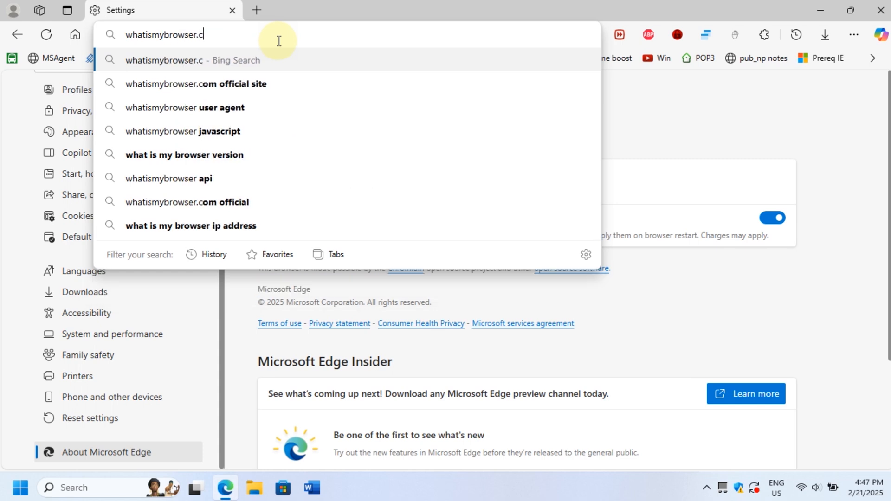
key("Enter")
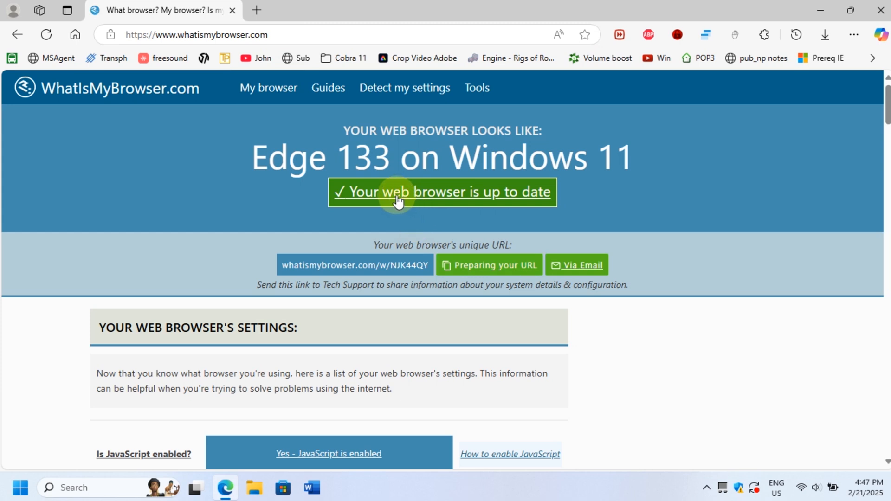
mouse_move(265, 356)
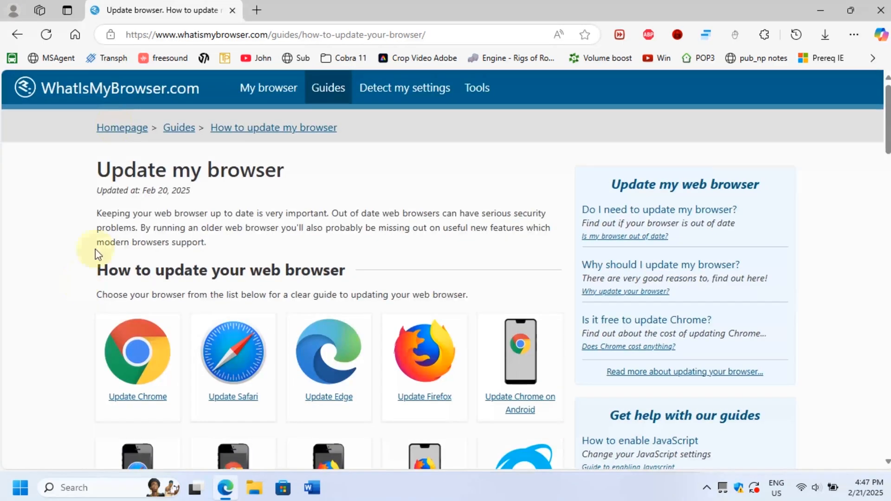
left_click(232, 10)
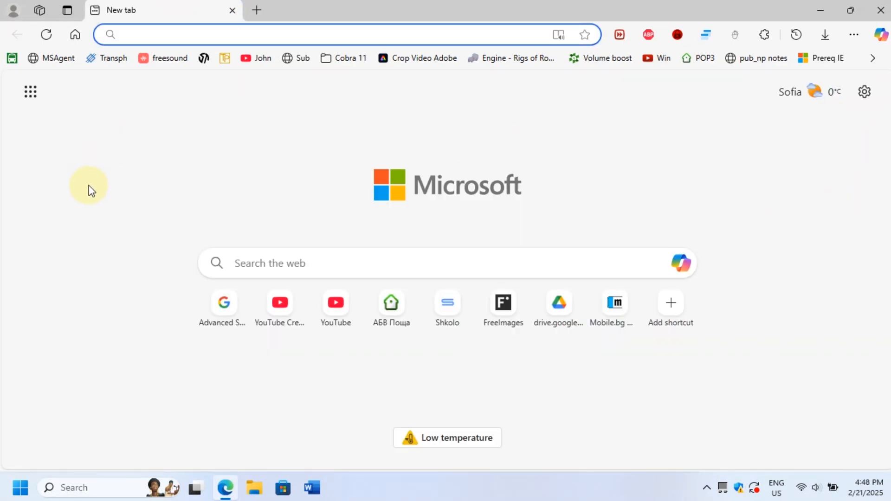
mouse_move(846, 4)
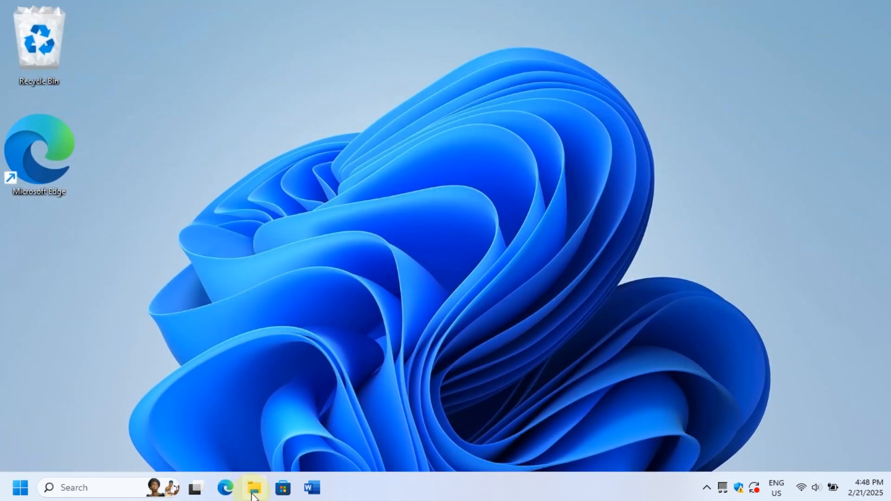
- Launch File Explorer and browse Quick access, This PC and the Libraries collection
left_click(254, 487)
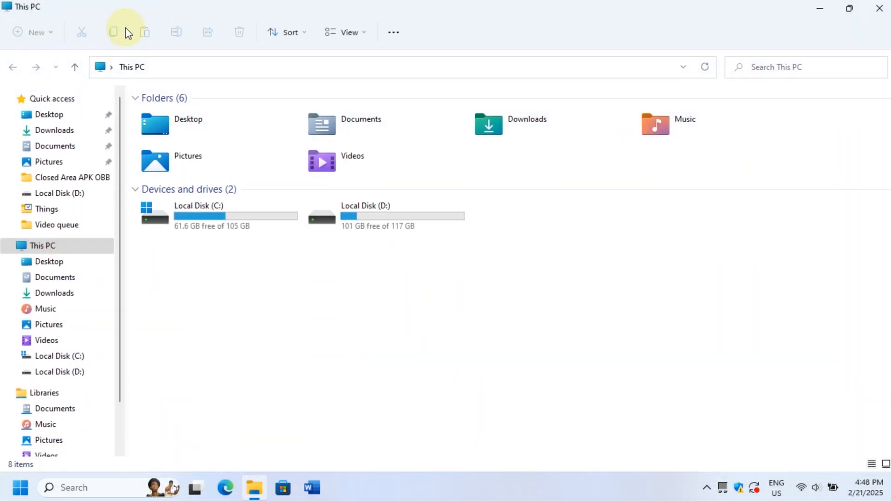
left_click(393, 31)
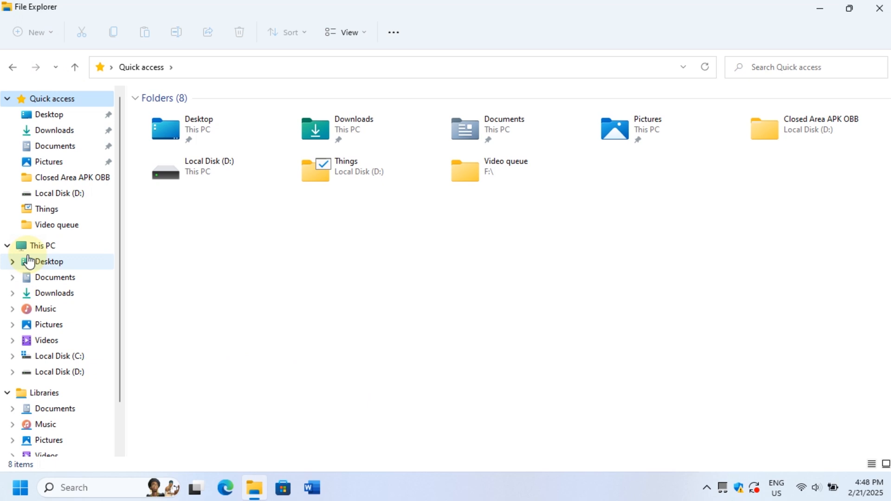
left_click(44, 245)
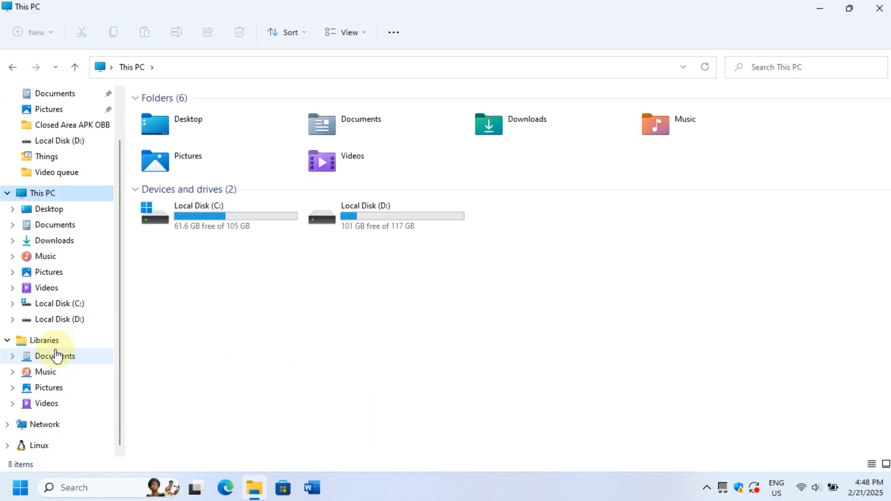
left_click(43, 340)
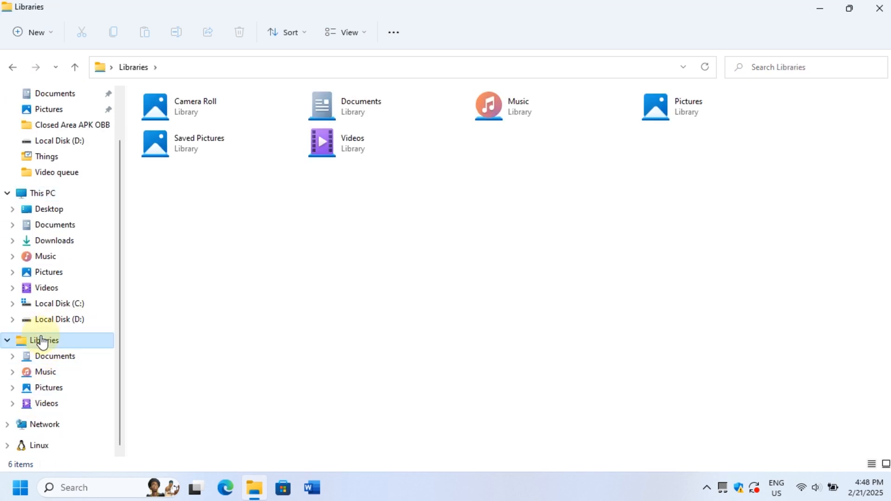
mouse_move(341, 107)
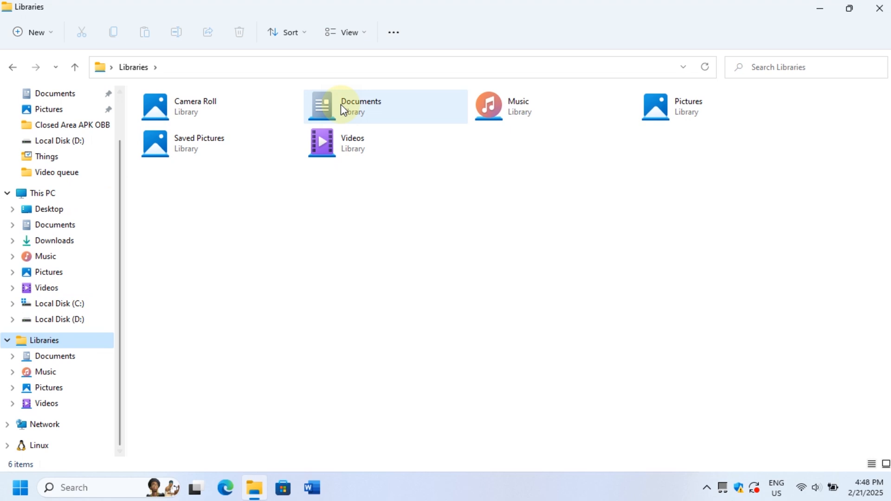
- View the Documents library, return to Libraries and This PC, then close File Explorer
double_click(360, 106)
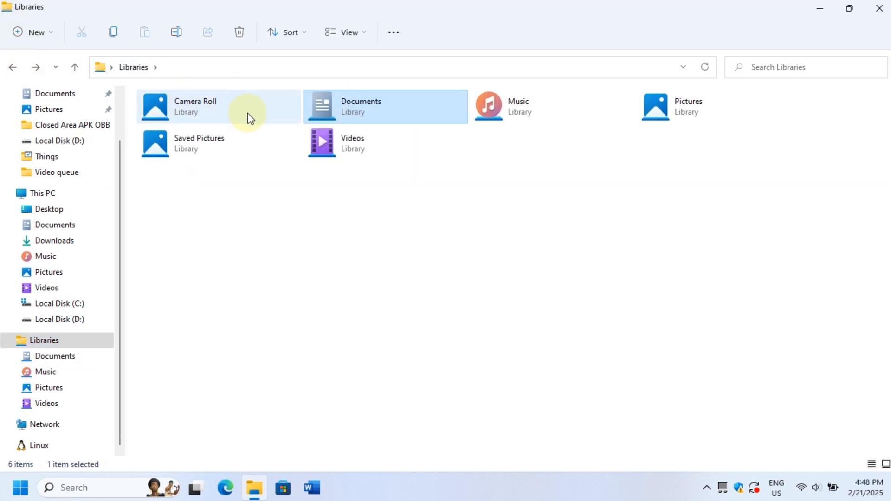
left_click(44, 339)
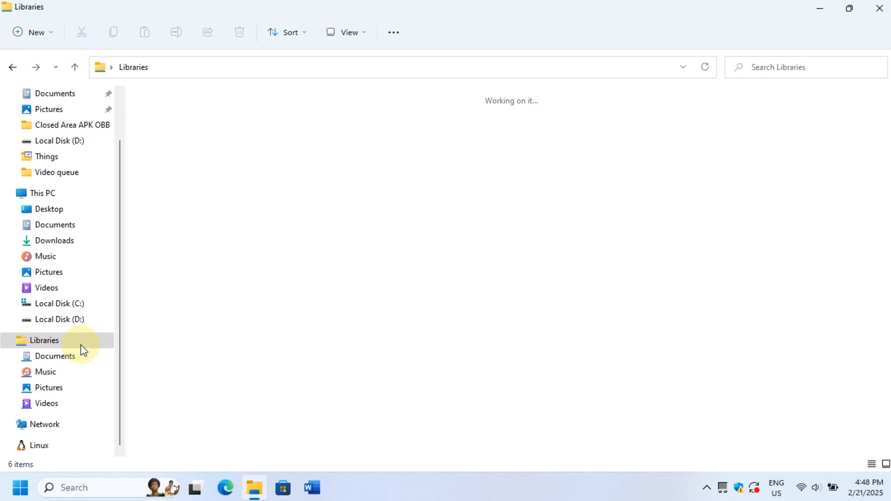
left_click(41, 193)
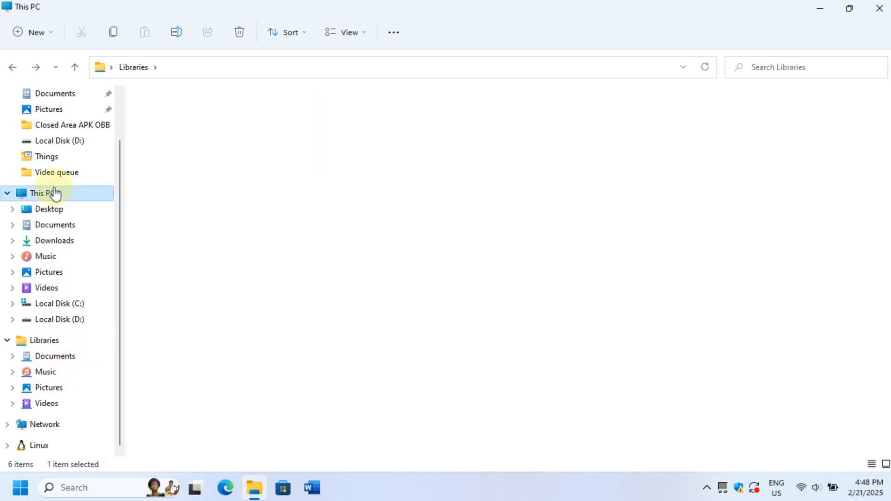
left_click(42, 194)
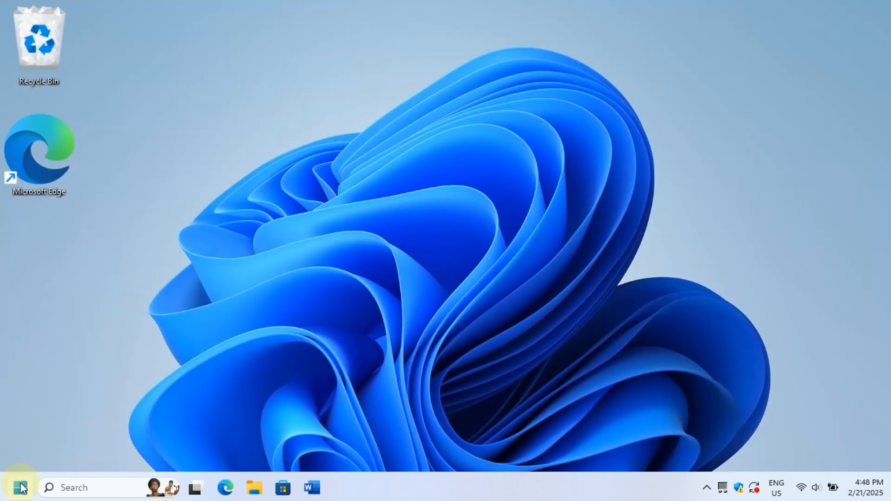
- From Control Panel's Programs and Features review installed updates, then go back to all items
type("c")
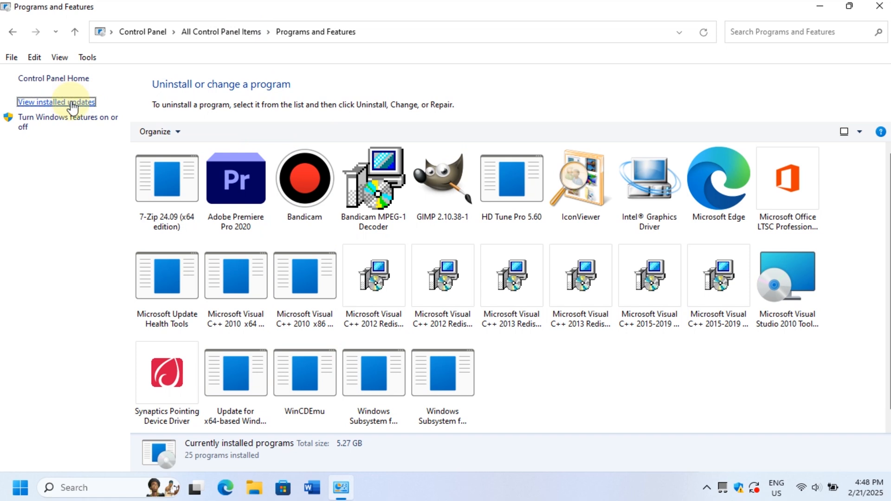
left_click(55, 102)
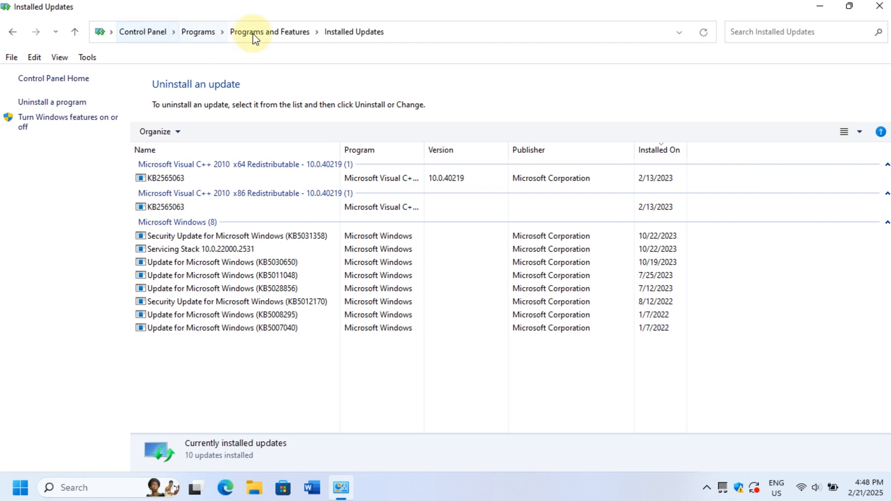
left_click(12, 32)
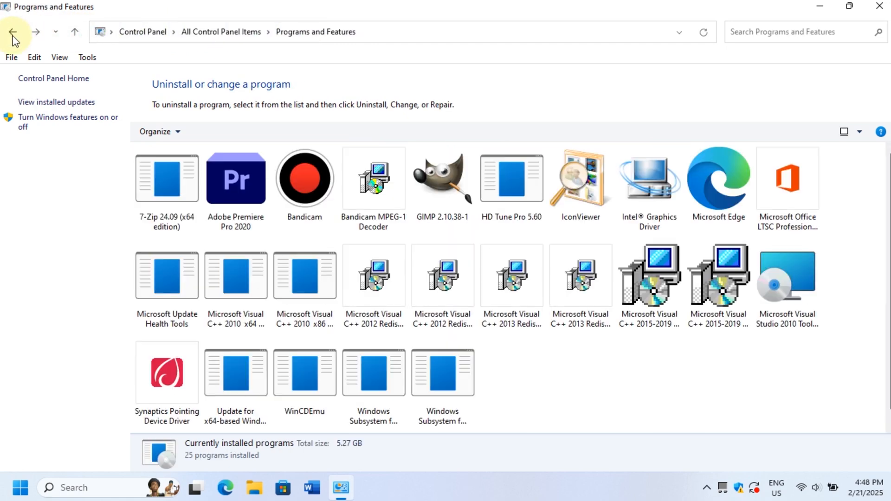
left_click(12, 31)
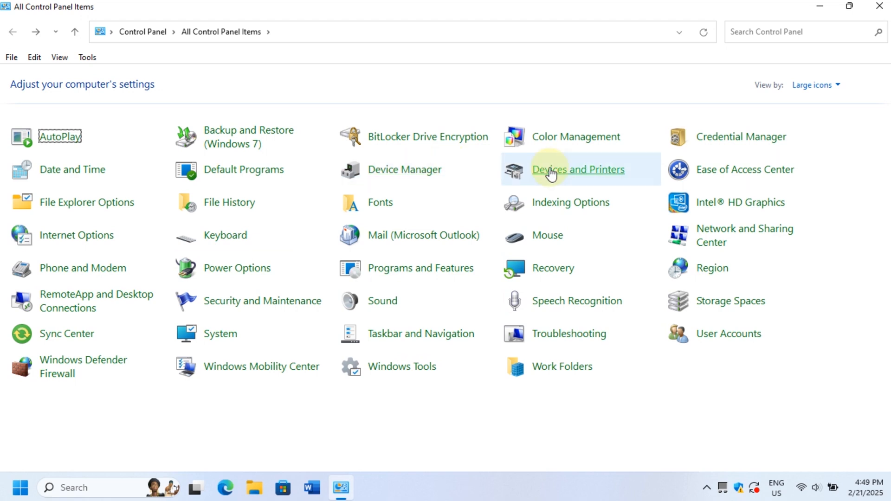
left_click(578, 169)
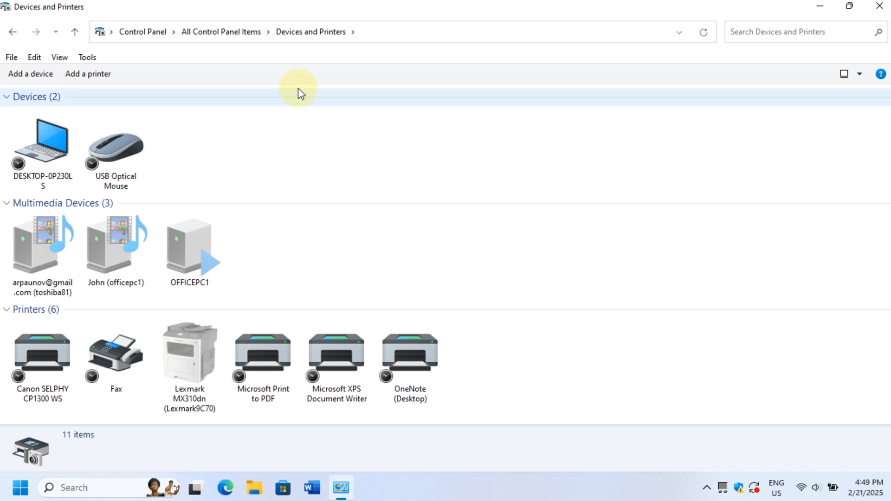
left_click(221, 32)
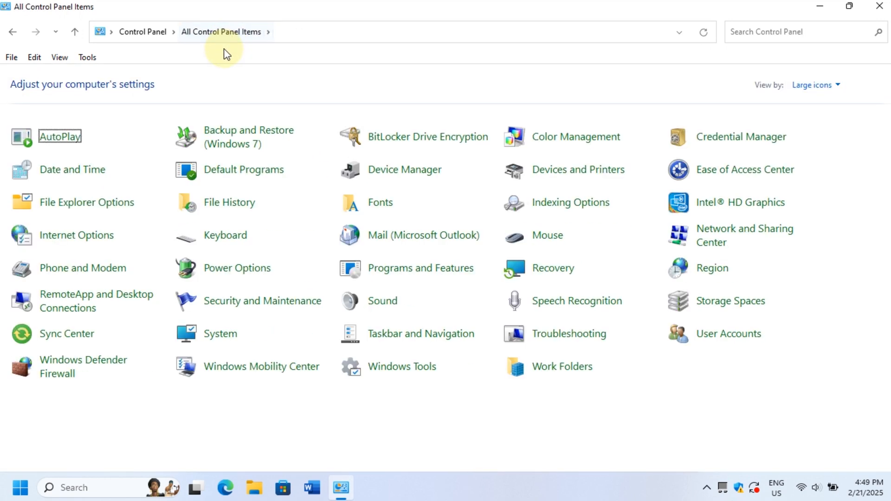
mouse_move(621, 445)
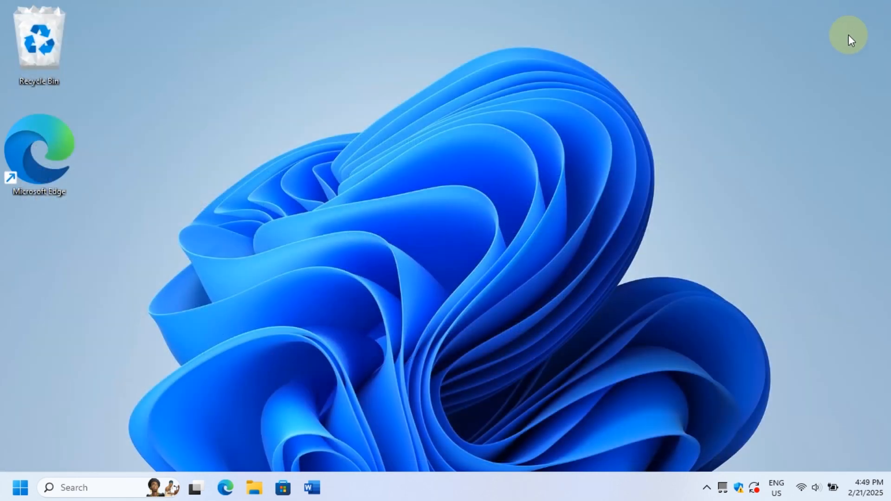
mouse_move(847, 45)
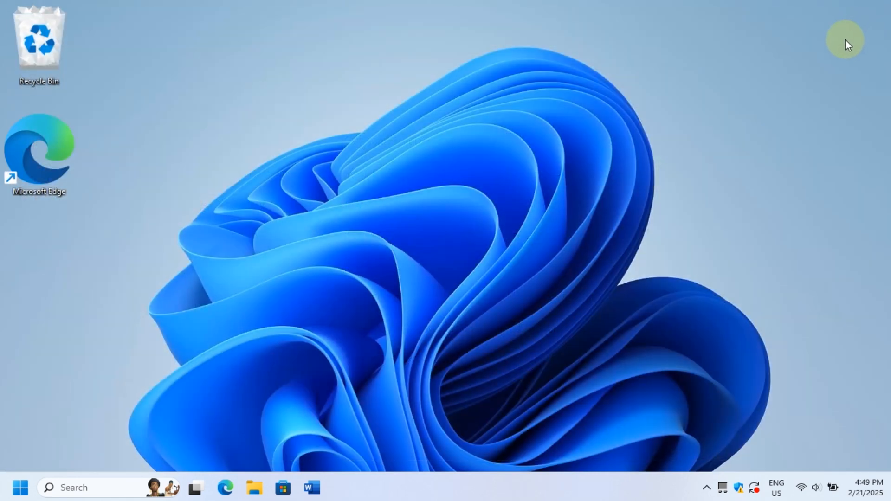
mouse_move(706, 419)
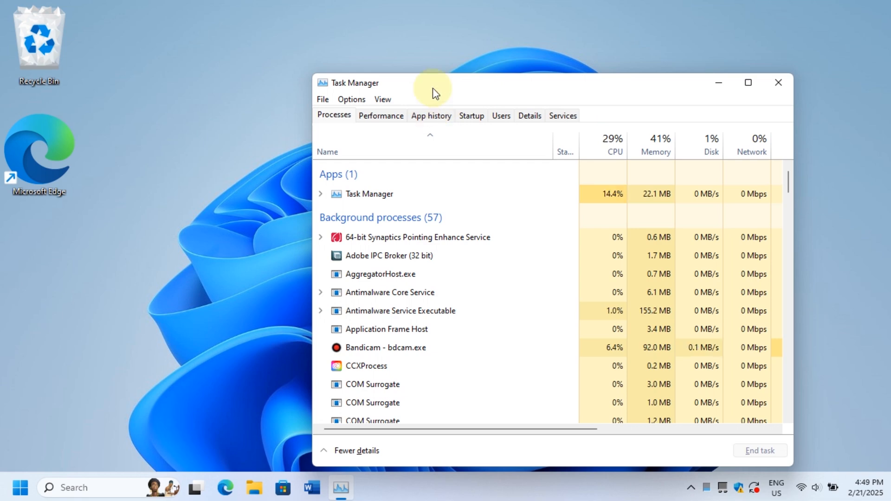
- Check memory usage (3.2 GB of 8 GB) on the Performance tab, then exit Task Manager via File > Exit
left_click_drag(432, 83, 295, 56)
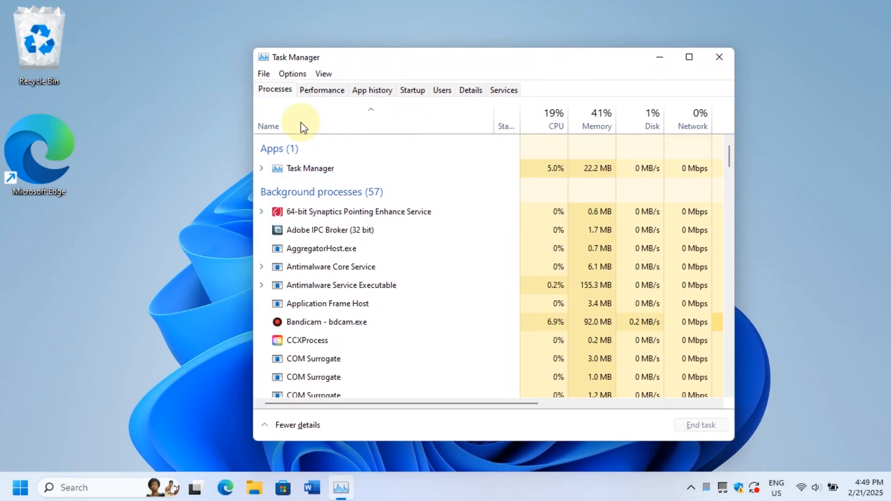
left_click(321, 90)
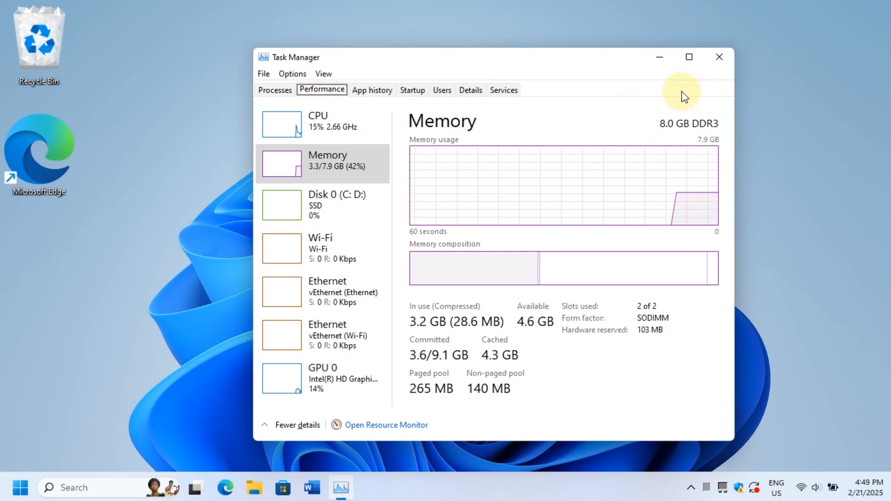
left_click(262, 73)
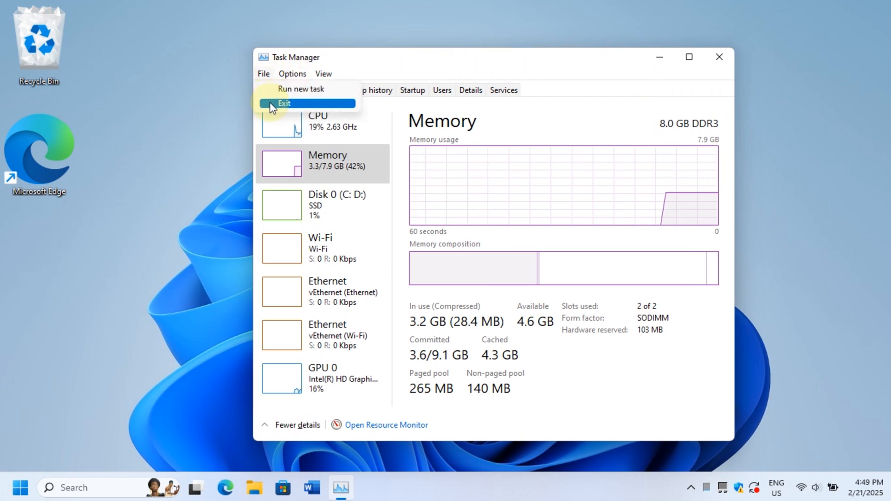
left_click(284, 103)
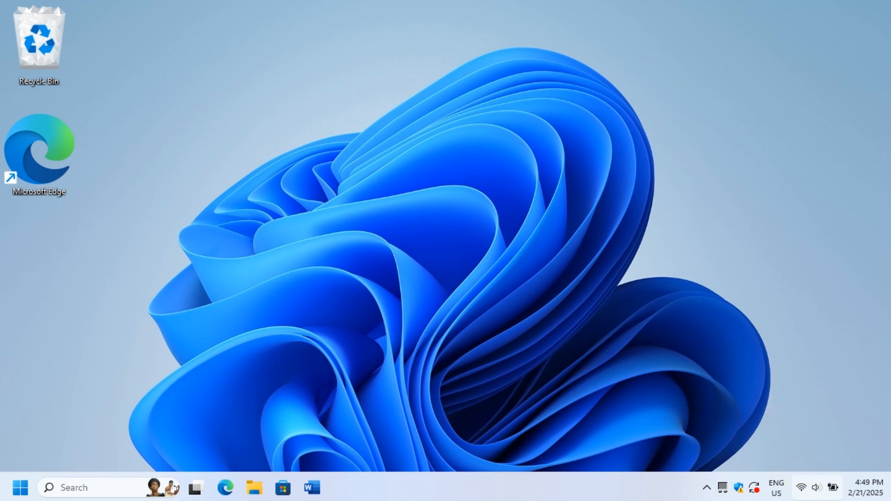
left_click(809, 488)
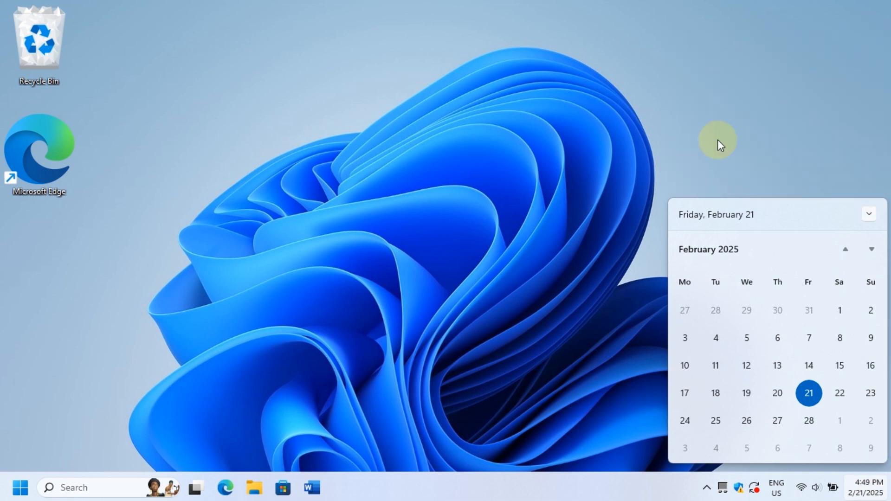
mouse_move(760, 125)
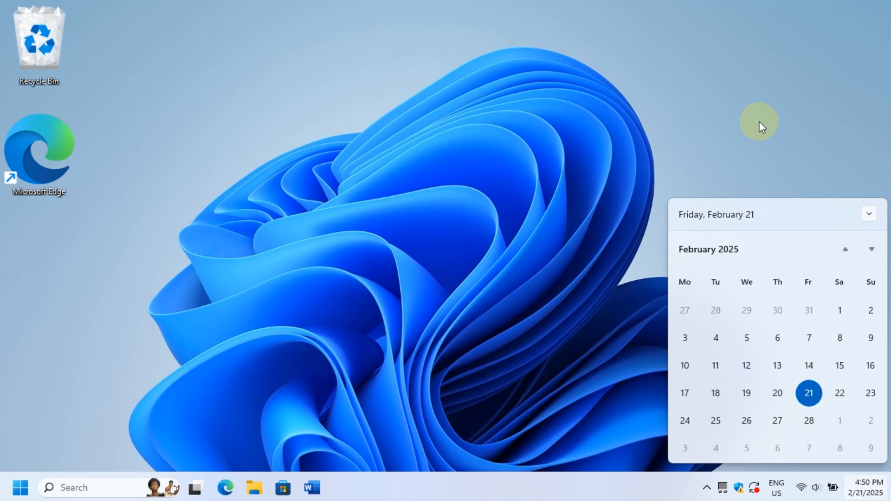
mouse_move(440, 244)
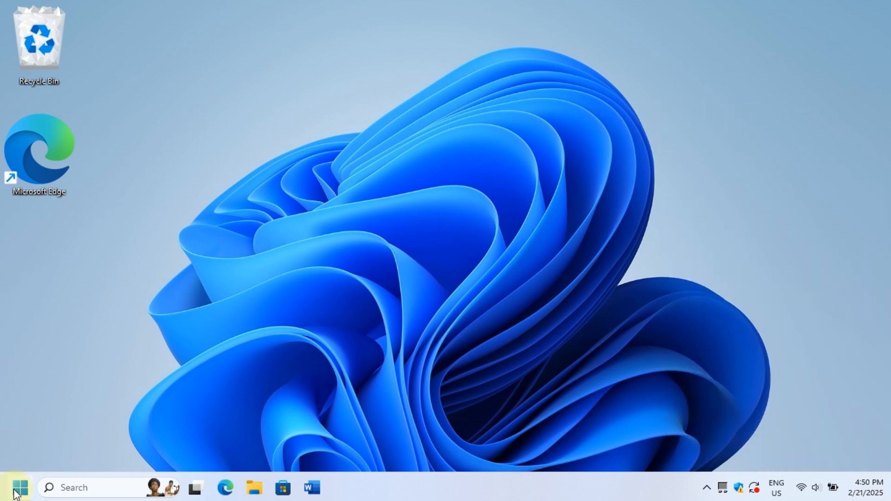
- Show the Start menu with pinned apps like Edge, Calculator and Word
left_click(19, 488)
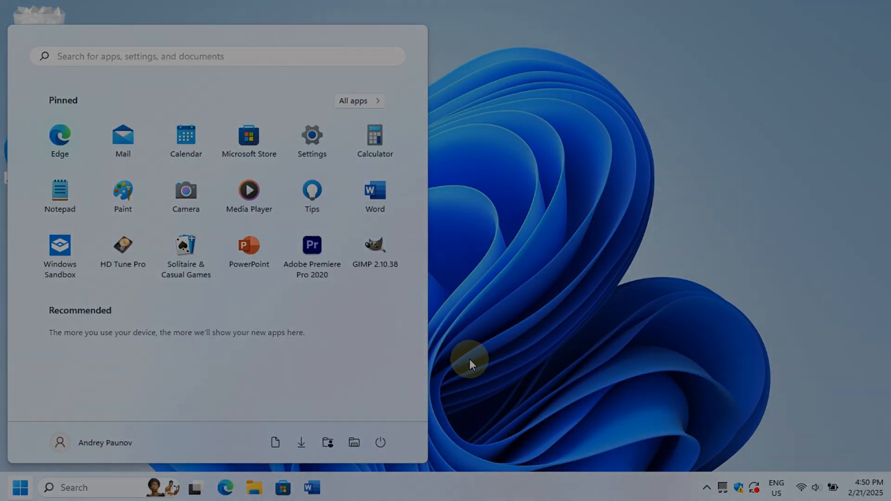
mouse_move(496, 351)
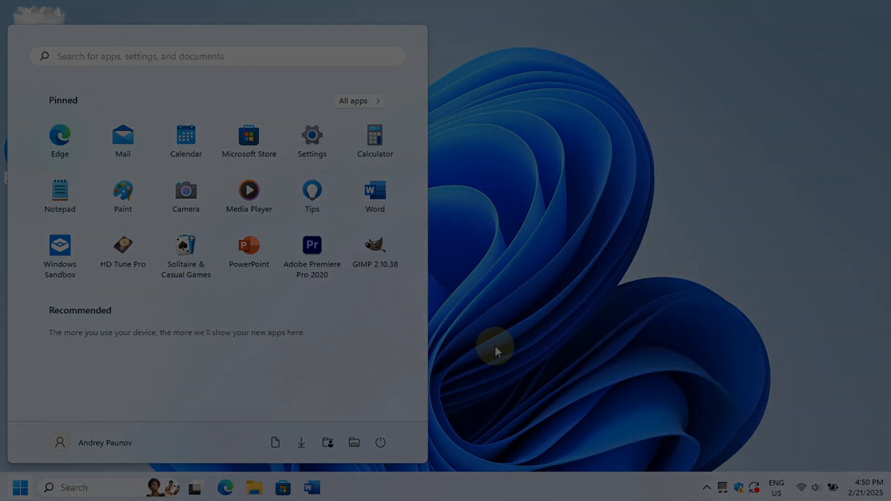